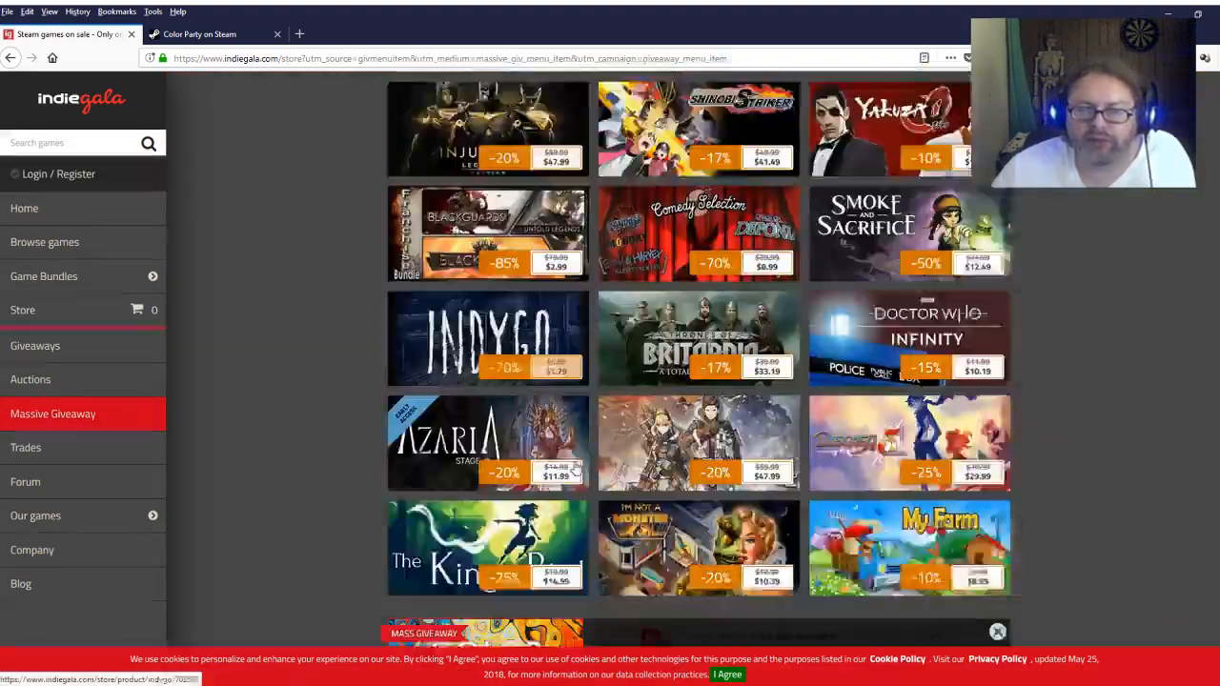
pyautogui.scroll(-3)
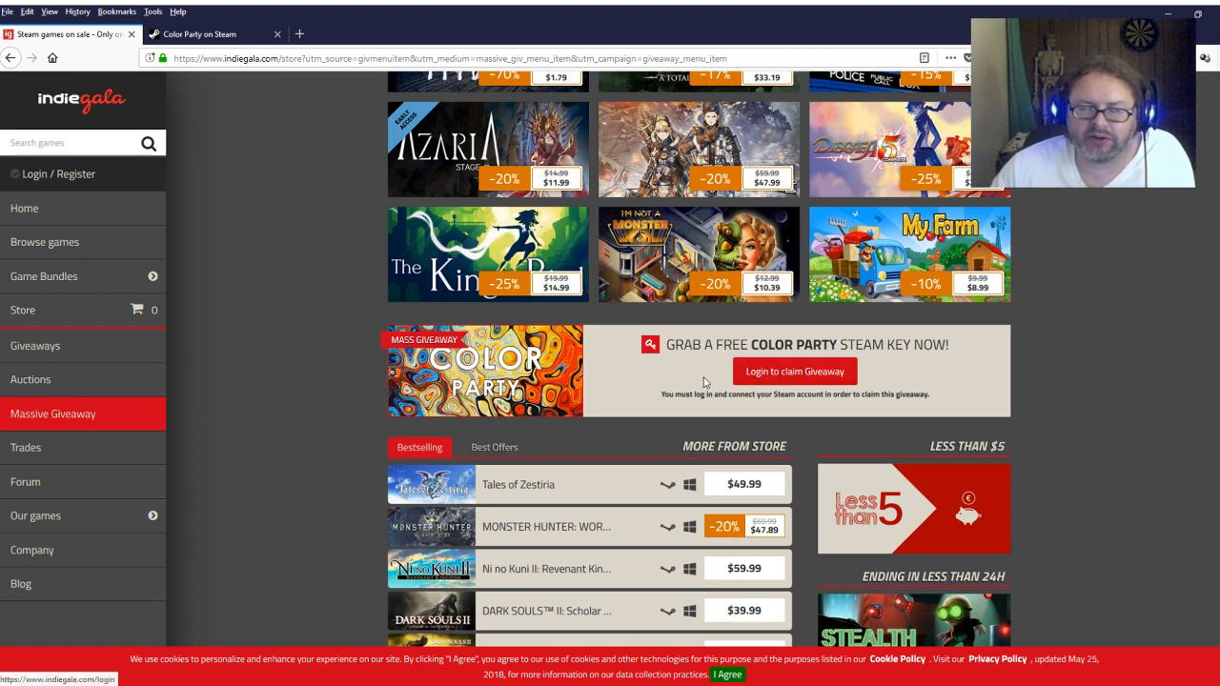
pyautogui.moveTo(495, 297)
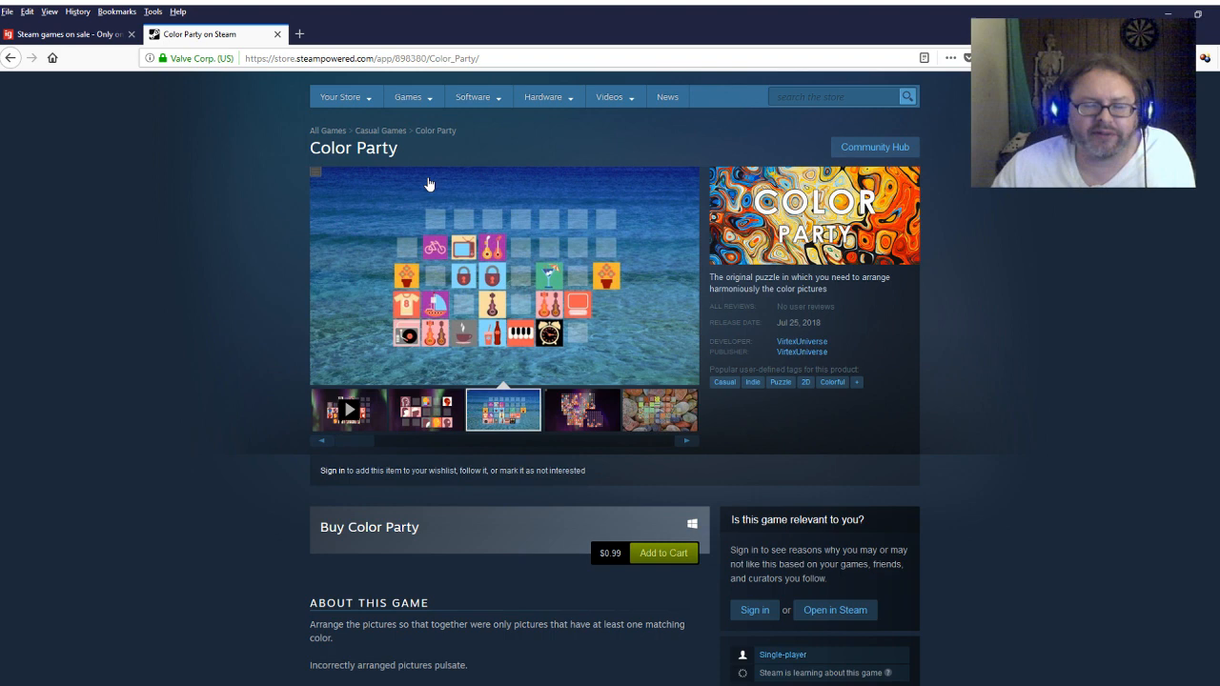
pyautogui.scroll(-3)
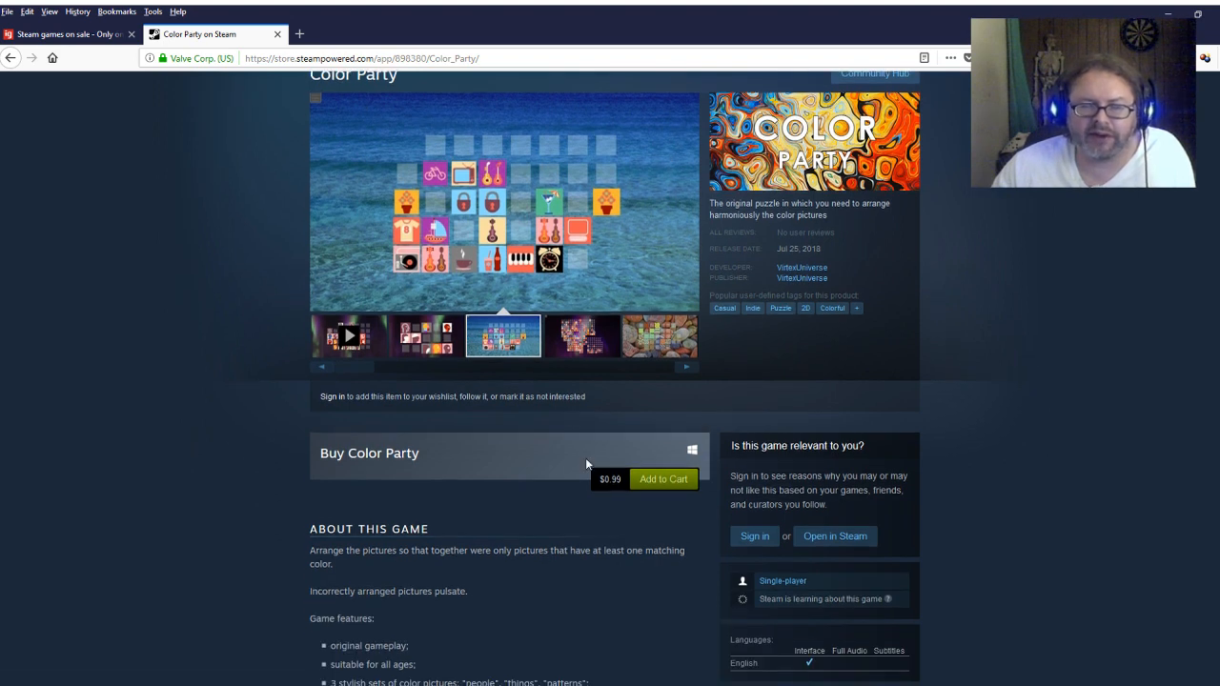
pyautogui.moveTo(904, 526)
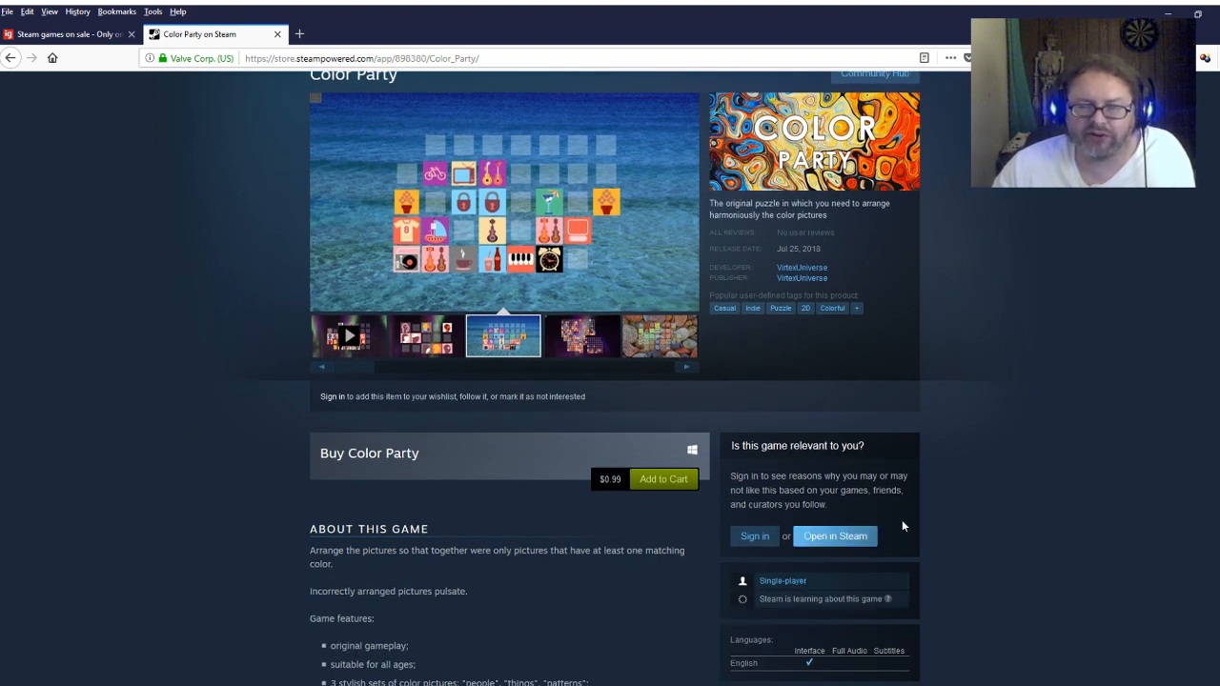